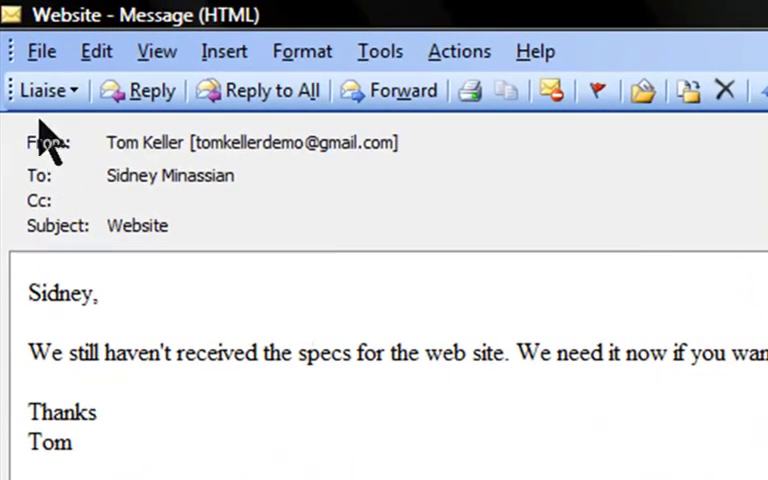
Forward the website-specs email using Liaise, opening the 'FW: Website' draft.
{"action": "left_click", "coordinate": [42, 90]}
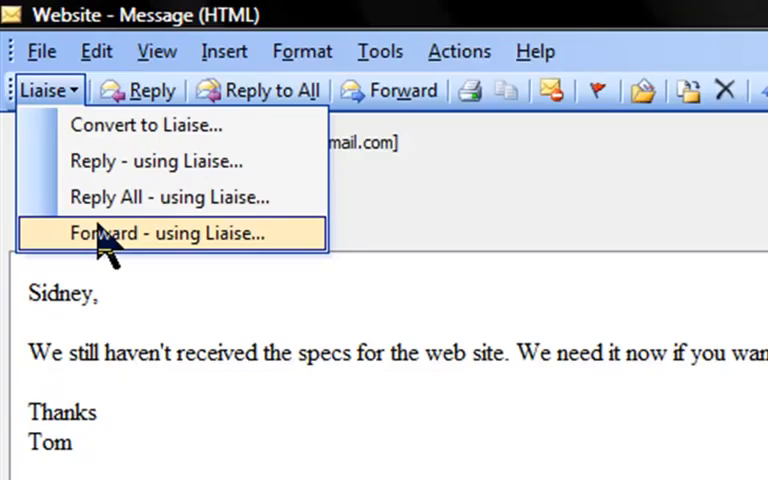
{"action": "left_click", "coordinate": [170, 232]}
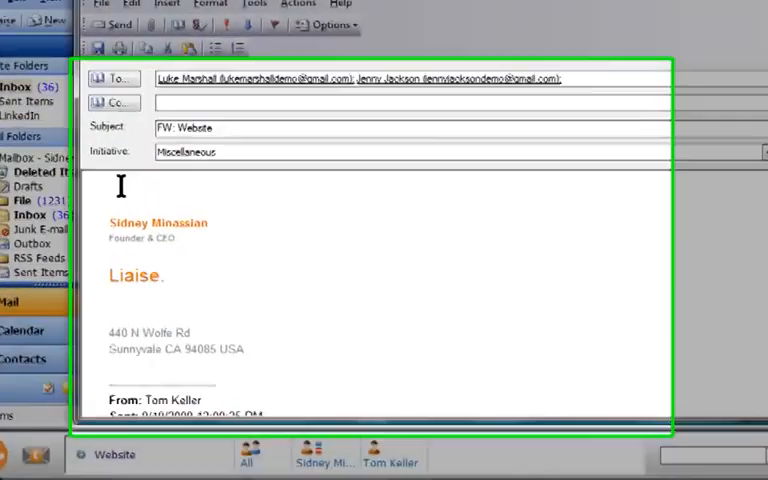
Write the greeting and the late-specs complaint for Luke, captured by Liaise as an issue due ASAP.
{"action": "type", "text": "Hi Guys"}
{"action": "type", "text": "Hope al"}
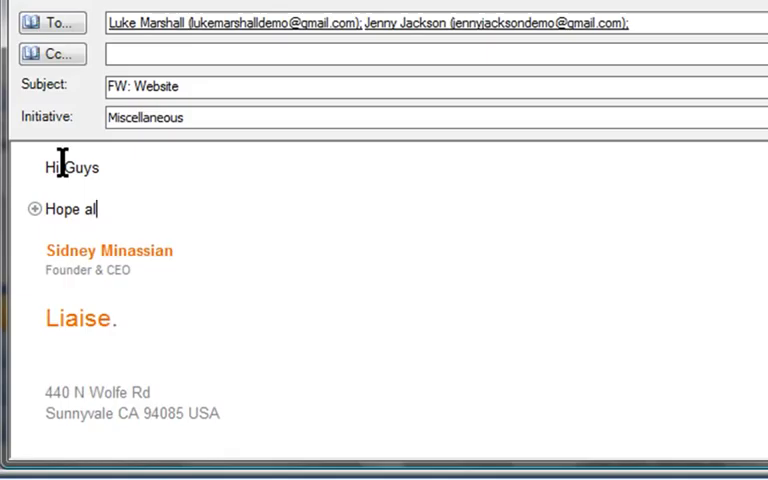
{"action": "type", "text": "l is well"}
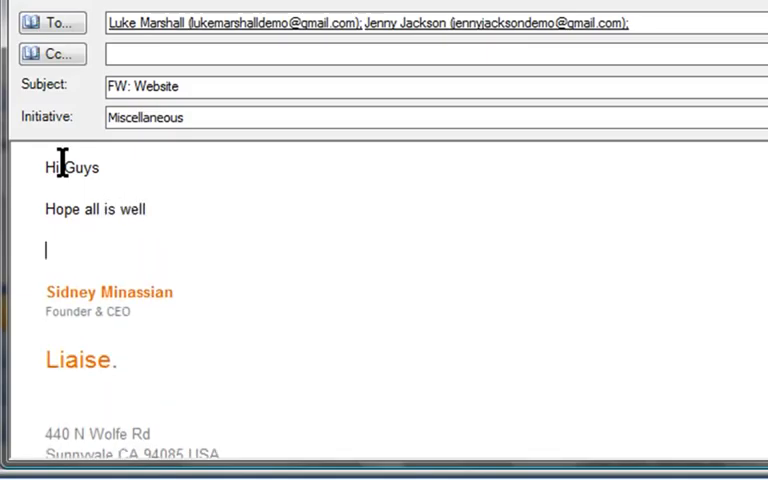
{"action": "type", "text": "I'm upset the specs are late."}
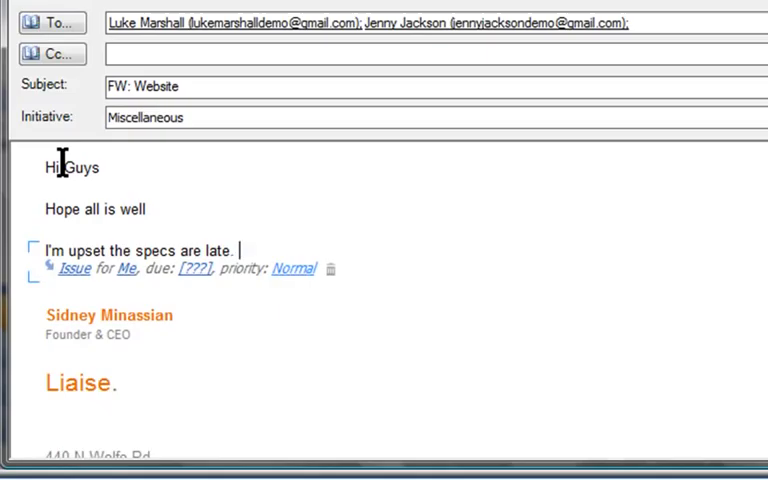
{"action": "type", "text": "Luke make sure you ge"}
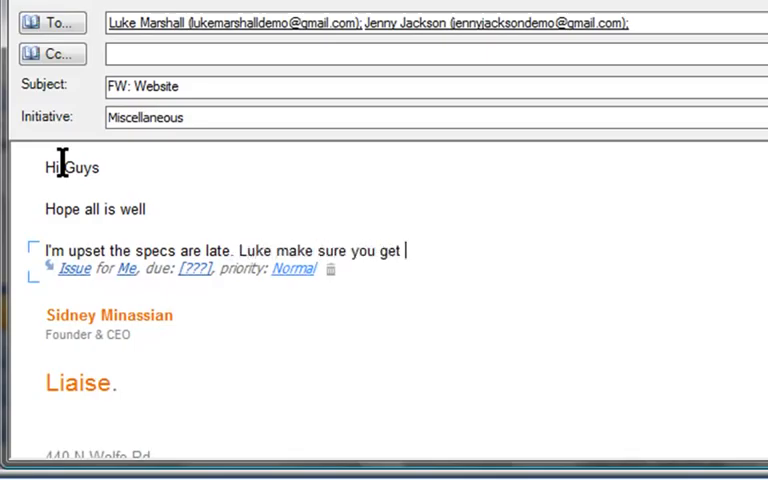
{"action": "type", "text": "this to me"}
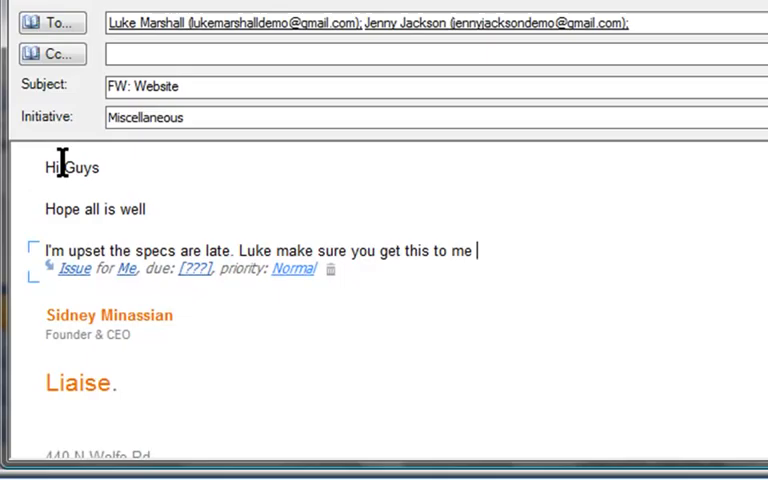
{"action": "type", "text": "ASAP."}
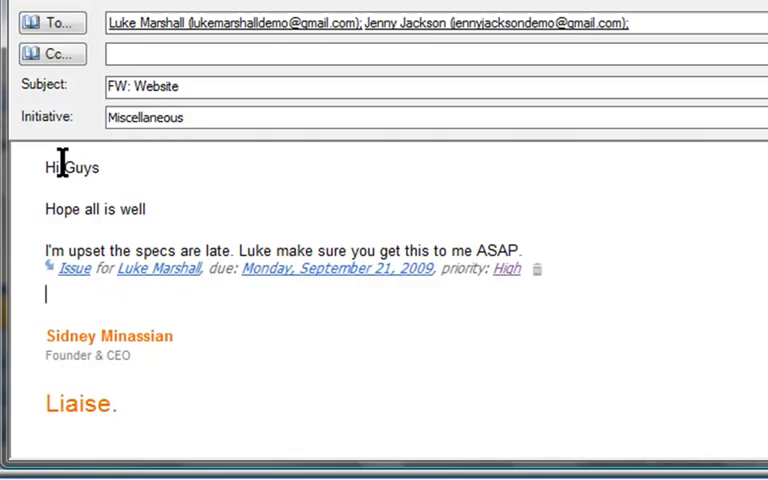
Write the request for Jenny to send the web content before the end of next week, captured as an action, and 'Thanks'.
{"action": "type", "text": "Jenny"}
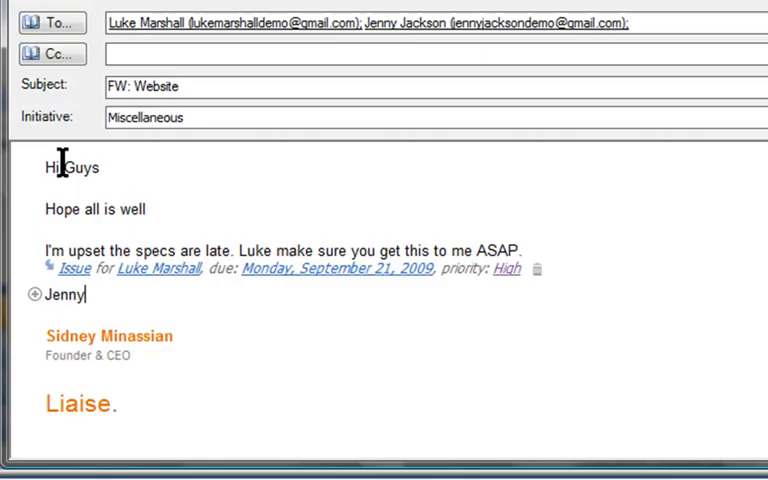
{"action": "type", "text": "can you please s"}
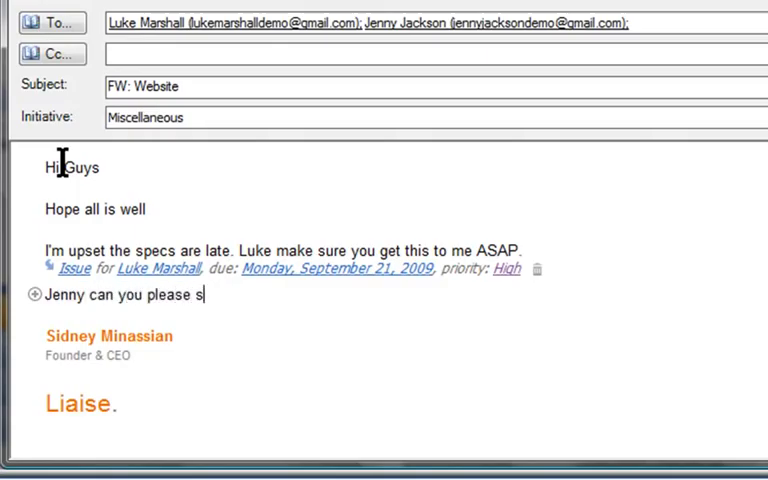
{"action": "type", "text": "end me the web con"}
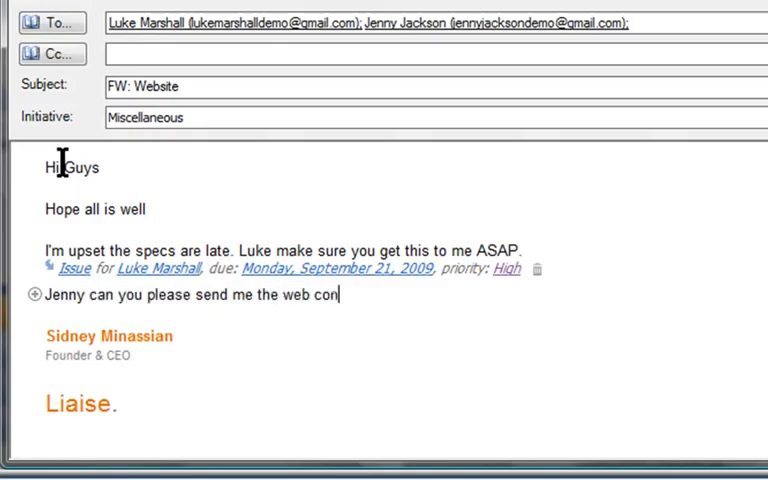
{"action": "type", "text": "tent before the en"}
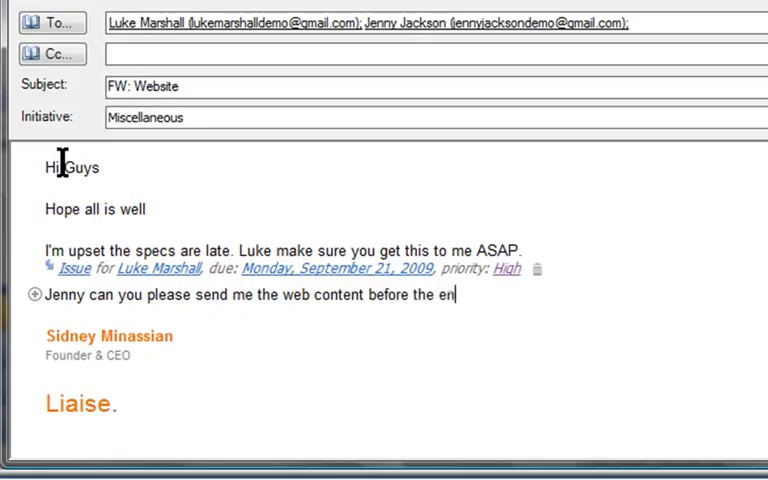
{"action": "type", "text": "d of next week?"}
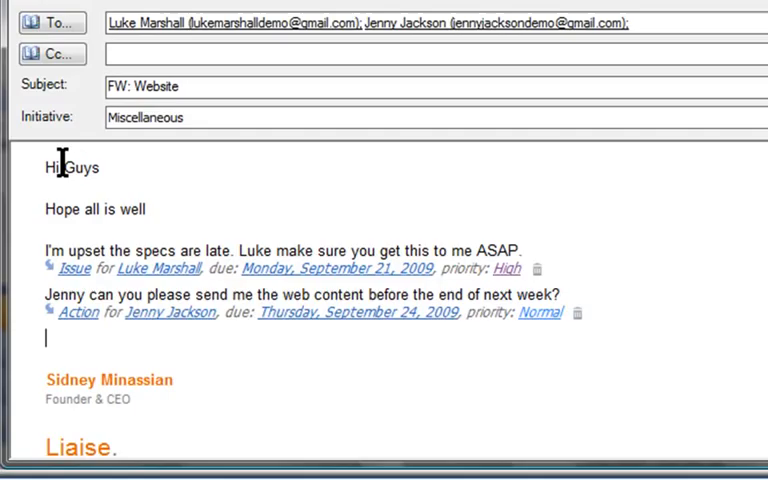
{"action": "type", "text": "Thanks"}
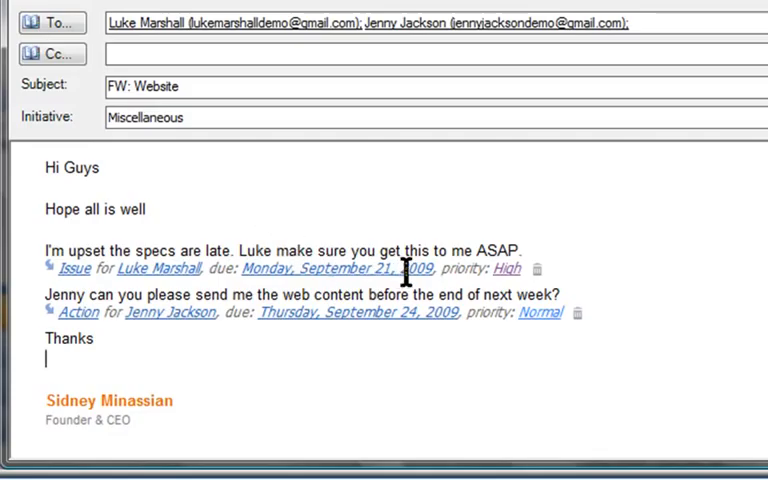
Set the Luke issue's due date to September 19, 2009 and nudge its priority slider.
{"action": "left_click", "coordinate": [488, 270]}
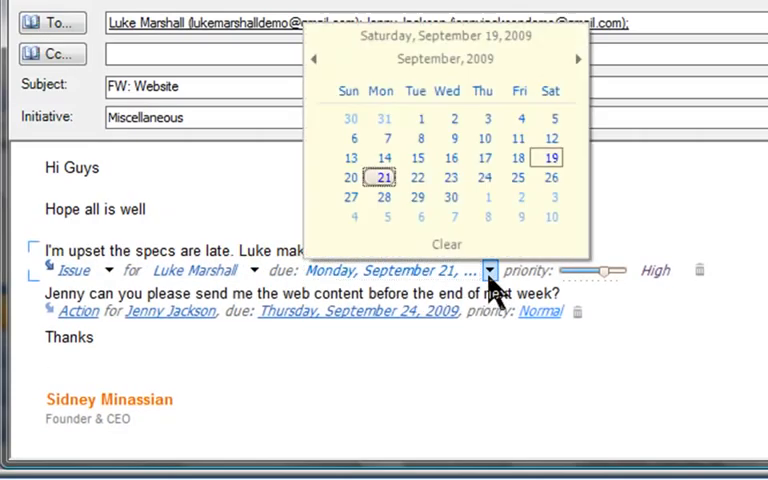
{"action": "left_click", "coordinate": [550, 158]}
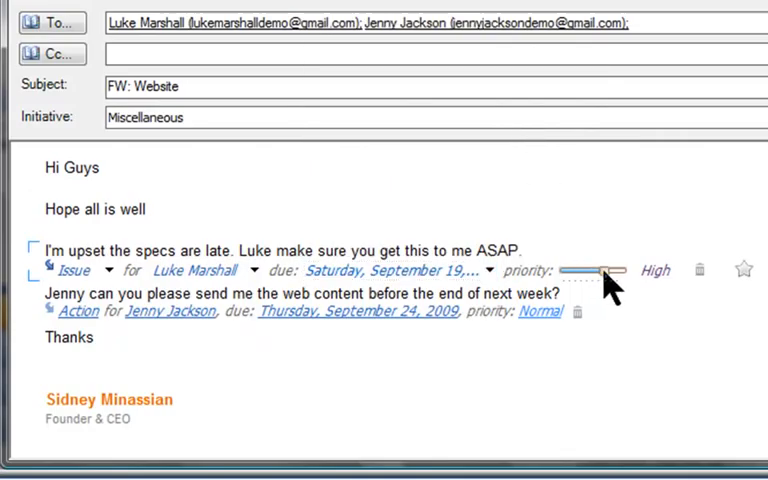
{"action": "left_click_drag", "start_coordinate": [600, 270], "coordinate": [620, 270]}
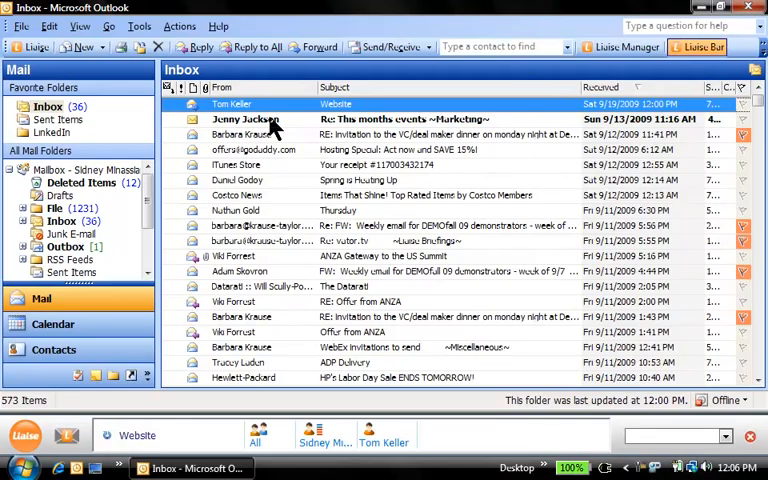
Review the 'Re: This months events' reply, mark the business cards issue completed, and return to the inbox.
{"action": "left_click", "coordinate": [244, 118]}
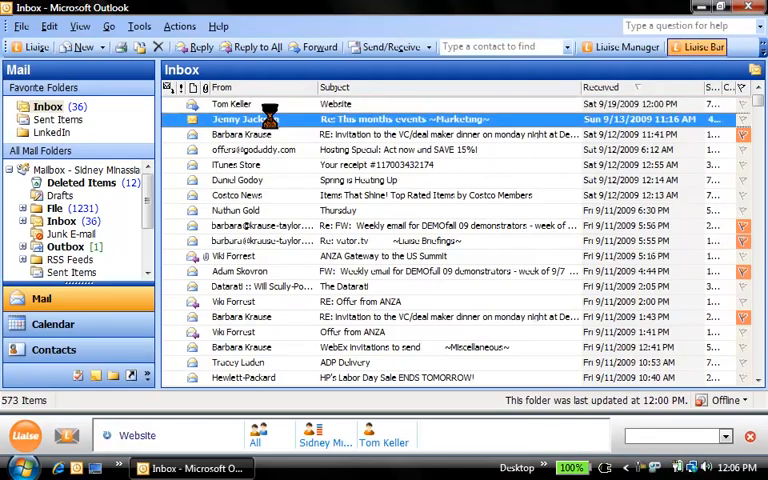
{"action": "double_click", "coordinate": [400, 120]}
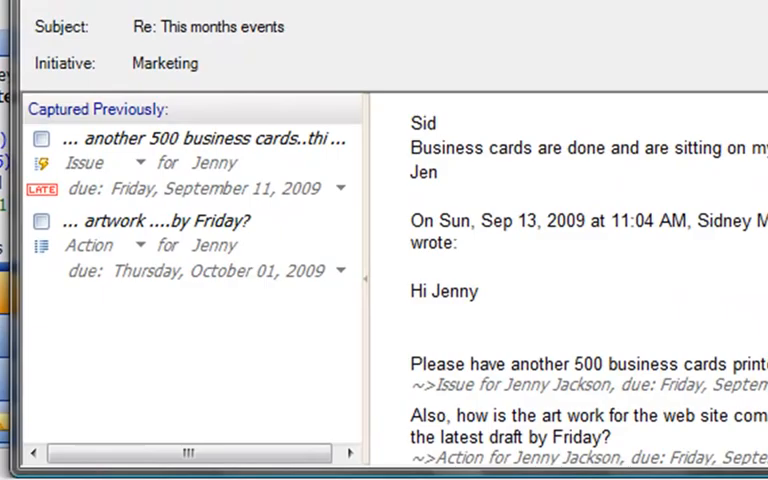
{"action": "mouse_move", "coordinate": [90, 258]}
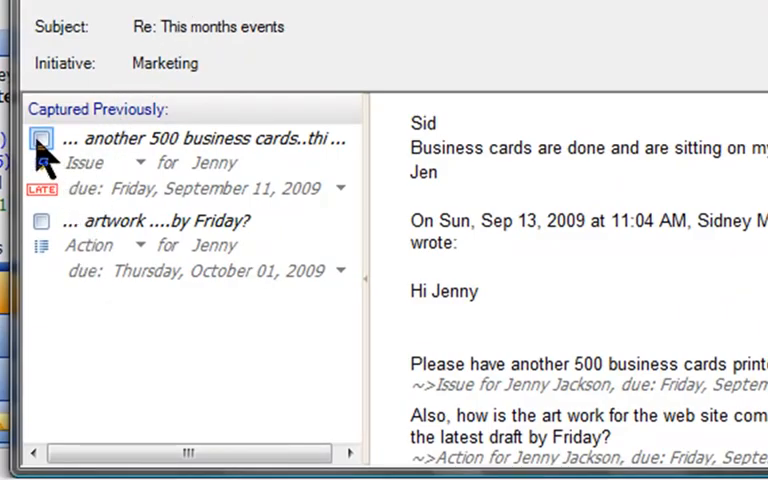
{"action": "left_click", "coordinate": [42, 140]}
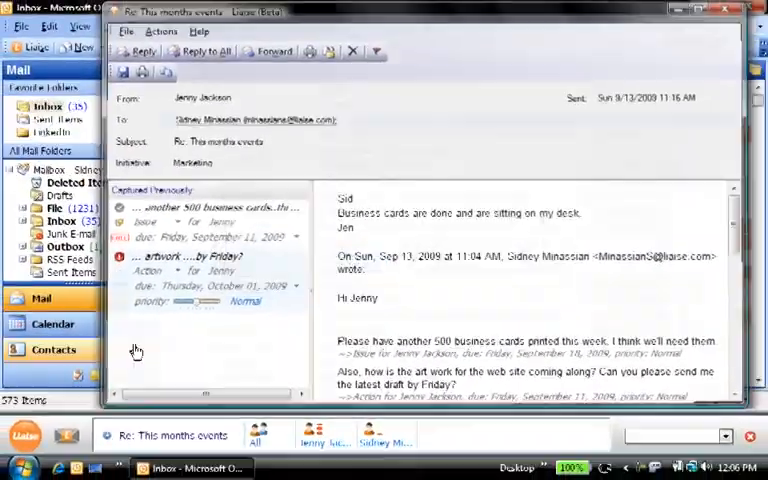
{"action": "left_click", "coordinate": [724, 10]}
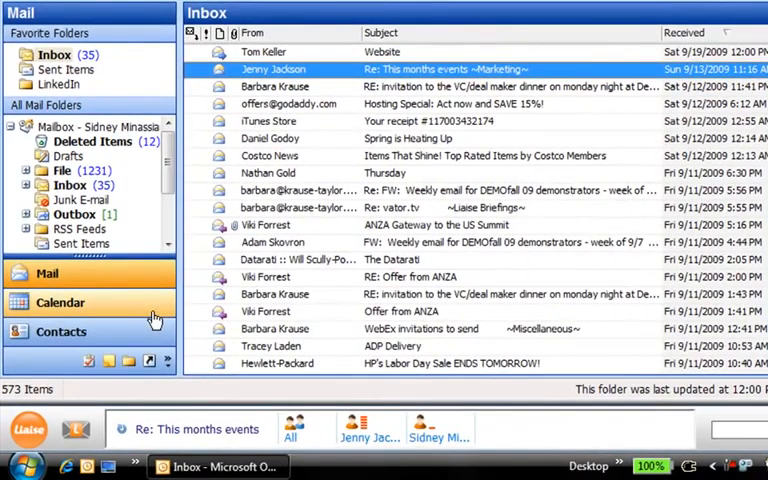
Show the calendar for September 19 and select the Team Meeting appointment.
{"action": "left_click", "coordinate": [60, 302]}
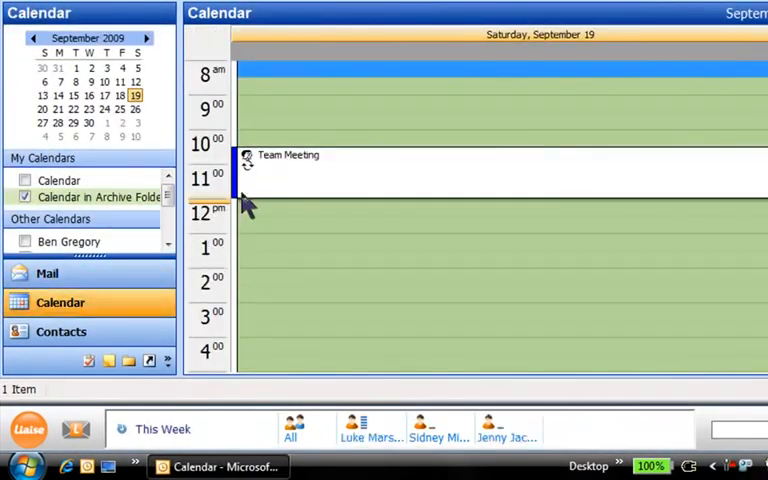
{"action": "left_click", "coordinate": [290, 156]}
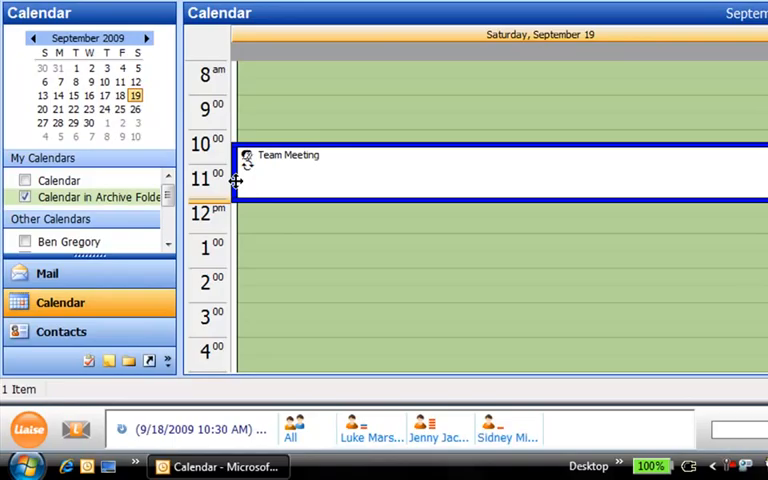
{"action": "mouse_move", "coordinate": [292, 436]}
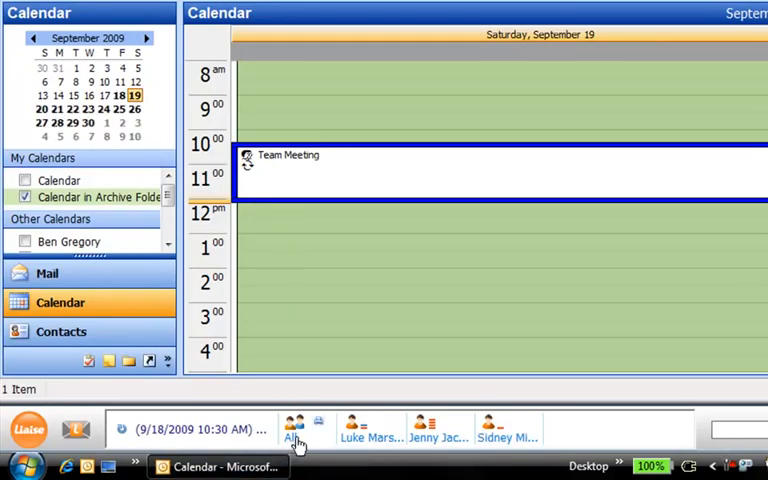
{"action": "mouse_move", "coordinate": [438, 430]}
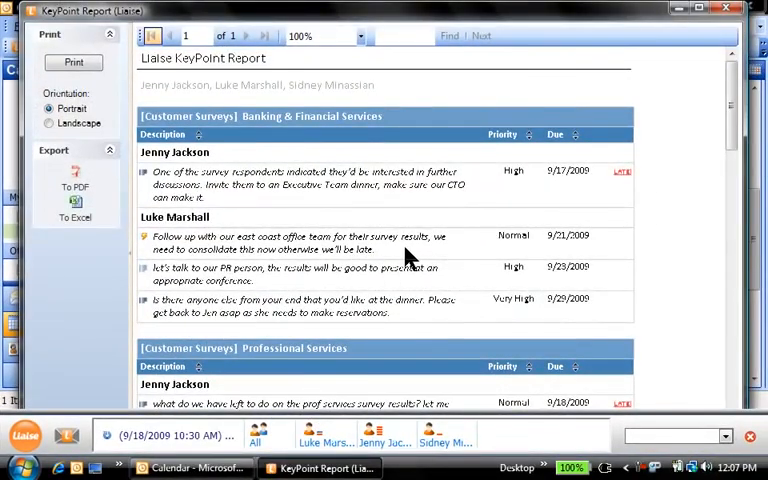
Scroll the Customer Surveys KeyPoint Report and bring up the 9/18/2009 Team Meeting's Keypoint Manager.
{"action": "scroll", "scroll_direction": "down", "scroll_amount": 3}
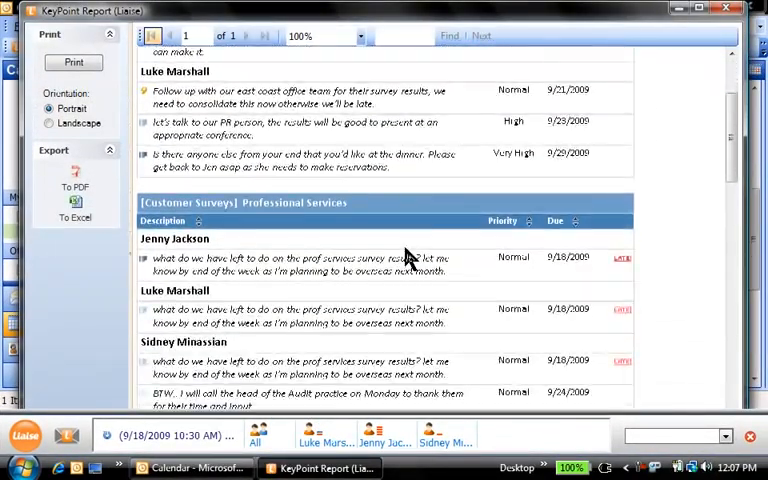
{"action": "scroll", "scroll_direction": "down", "scroll_amount": 3}
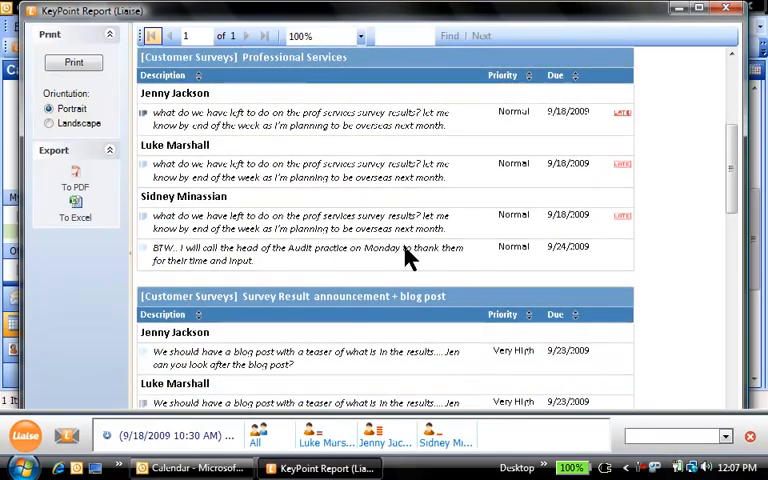
{"action": "mouse_move", "coordinate": [676, 102]}
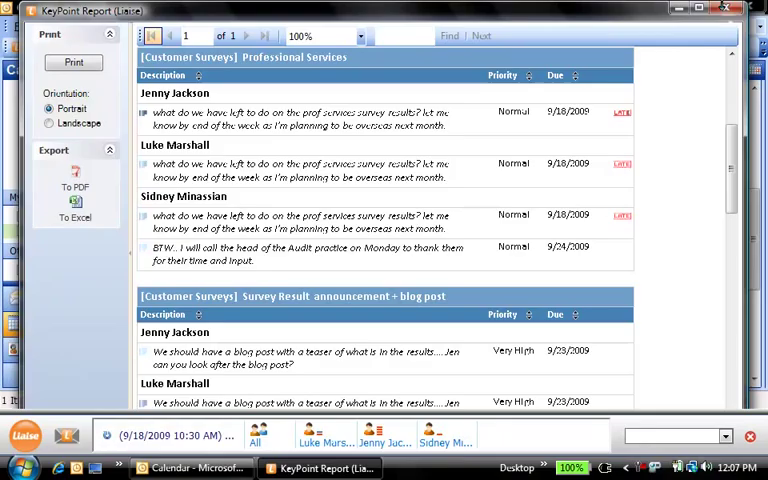
{"action": "left_click", "coordinate": [190, 468]}
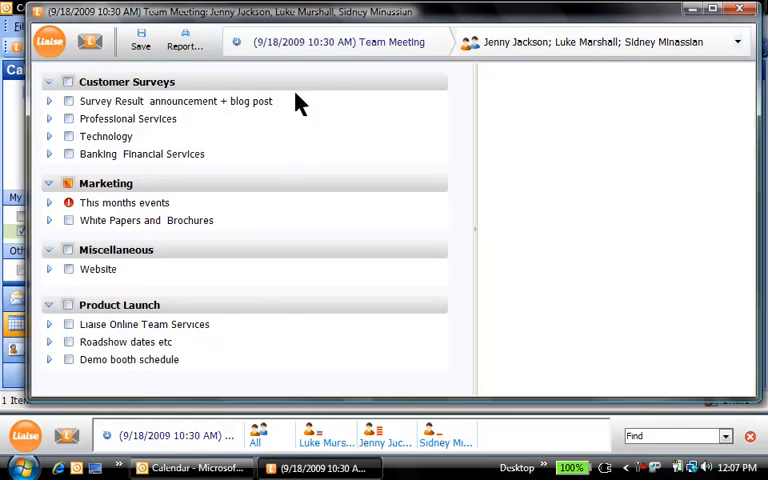
{"action": "mouse_move", "coordinate": [292, 316]}
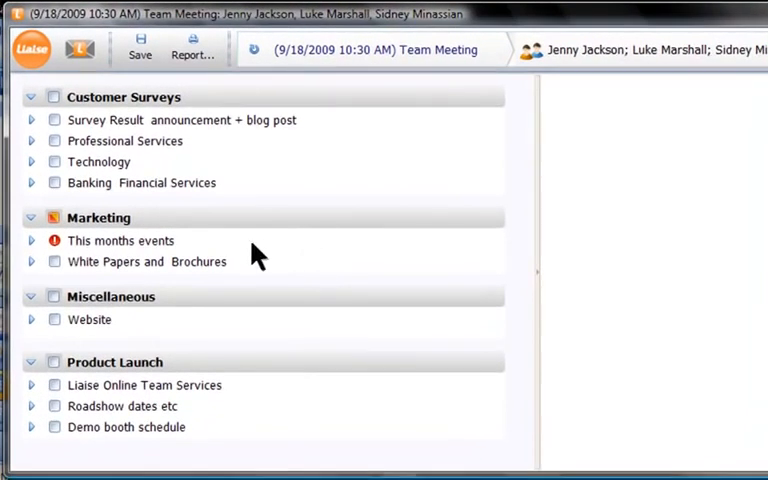
Expand 'This months events' under Marketing to show Jenny's web-artwork action and its source message.
{"action": "left_click", "coordinate": [120, 240]}
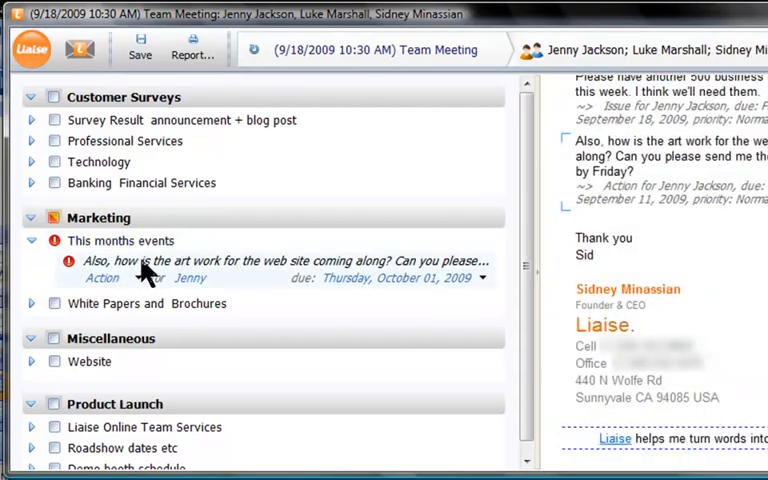
{"action": "mouse_move", "coordinate": [470, 178]}
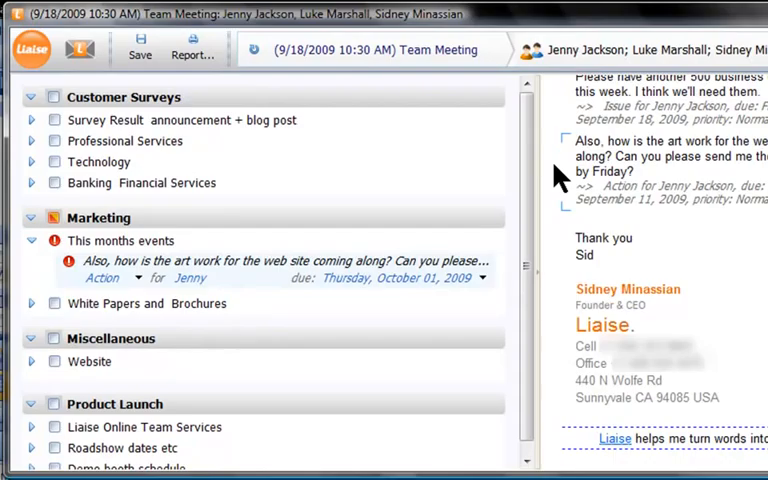
{"action": "mouse_move", "coordinate": [40, 210]}
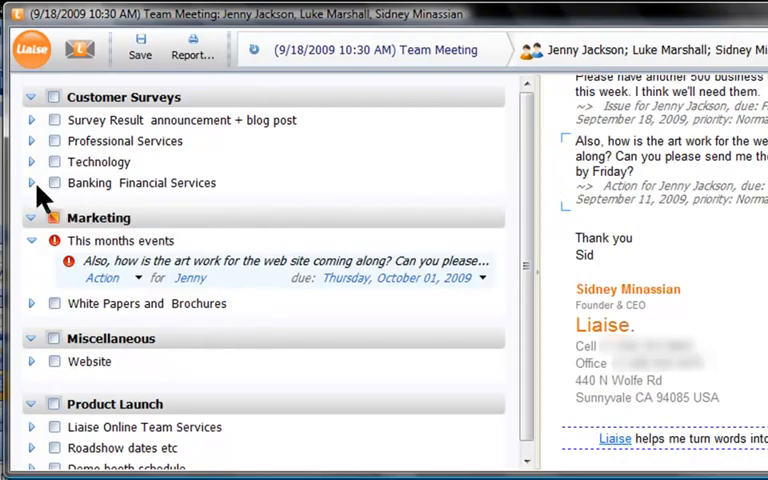
Close the Customer Surveys initiative, confirming its 10 keypoints as Closed.
{"action": "left_click", "coordinate": [32, 184]}
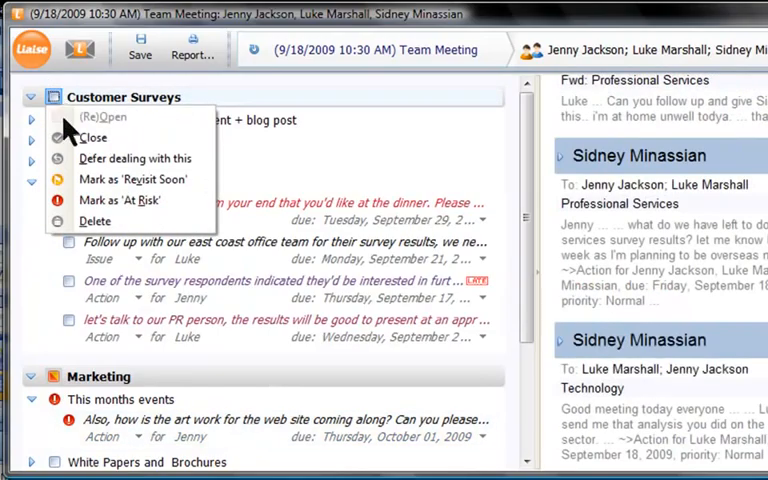
{"action": "left_click", "coordinate": [92, 136]}
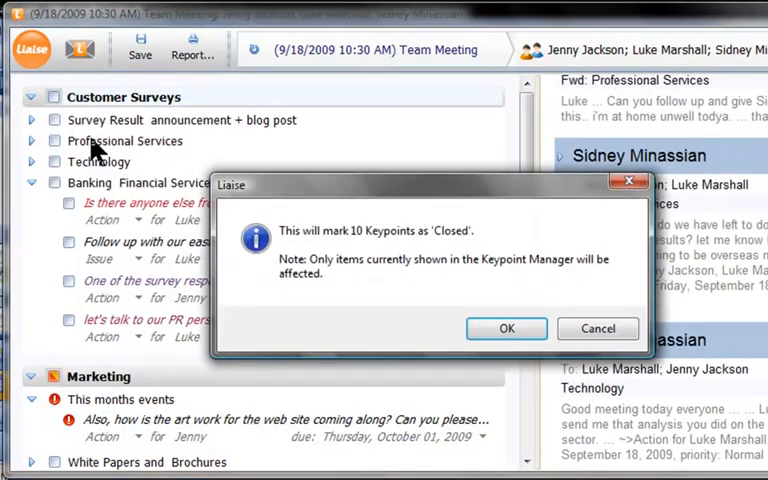
{"action": "left_click", "coordinate": [506, 328]}
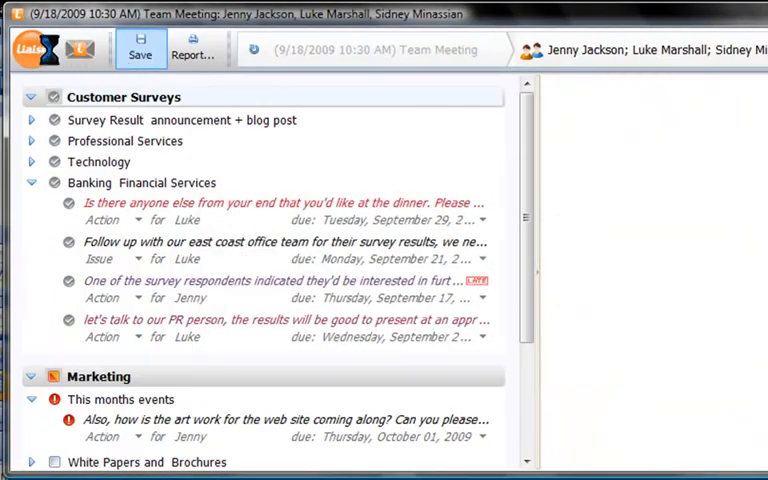
Switch to the Awaiting Reply query under Needs Monitoring, leaving Marketing, Miscellaneous and Product Launch listed.
{"action": "left_click", "coordinate": [32, 48]}
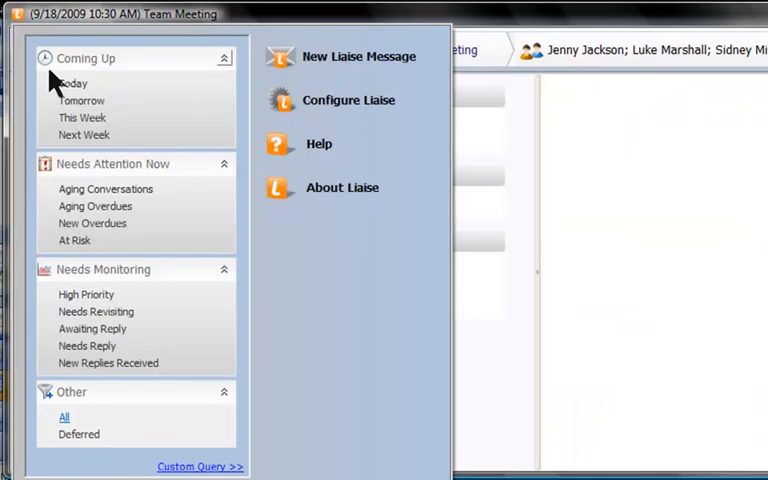
{"action": "mouse_move", "coordinate": [178, 172]}
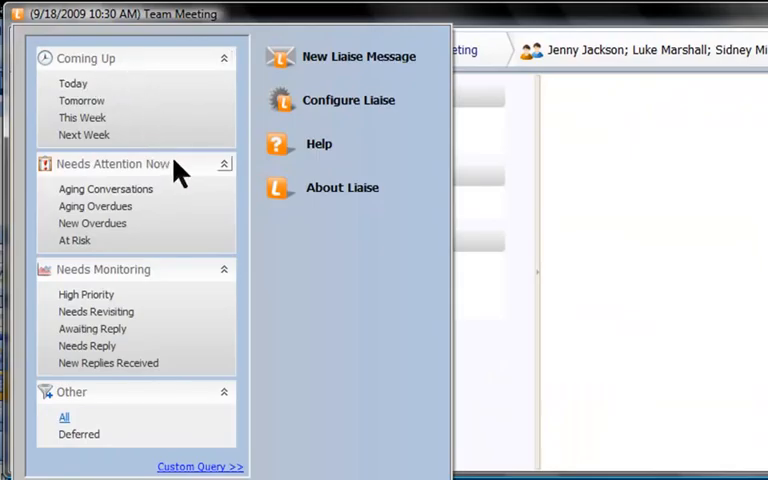
{"action": "mouse_move", "coordinate": [170, 276]}
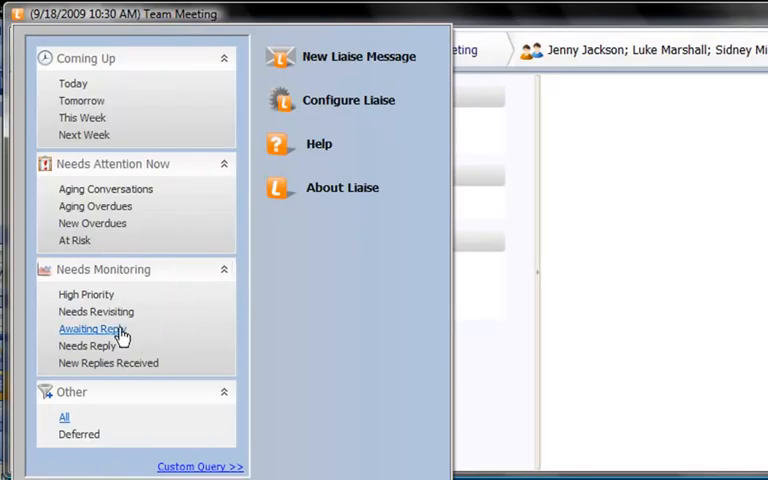
{"action": "left_click", "coordinate": [90, 328]}
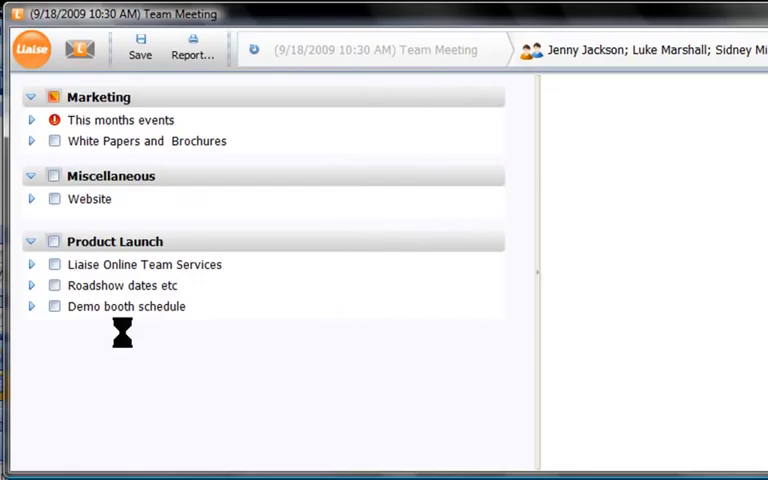